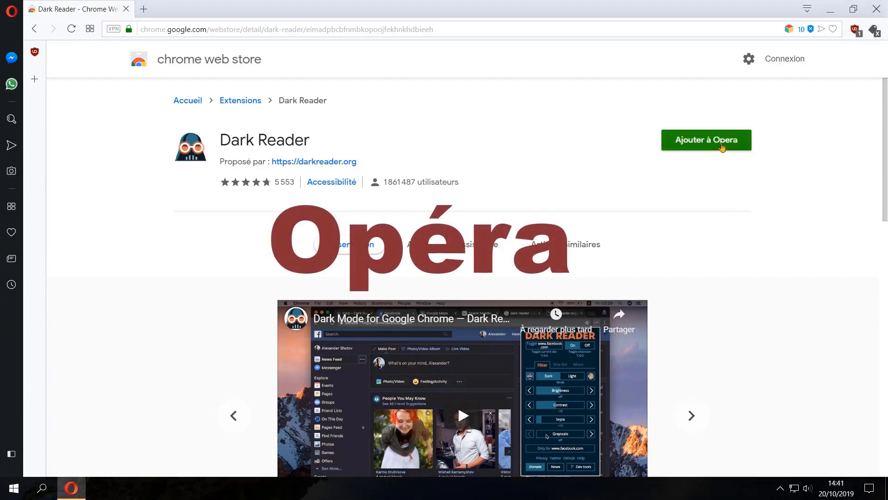
# Add Dark Reader to Opera via 'Ajouter à Opera', accepting the notice and 'Installer' confirmation
pyautogui.click(706, 140)
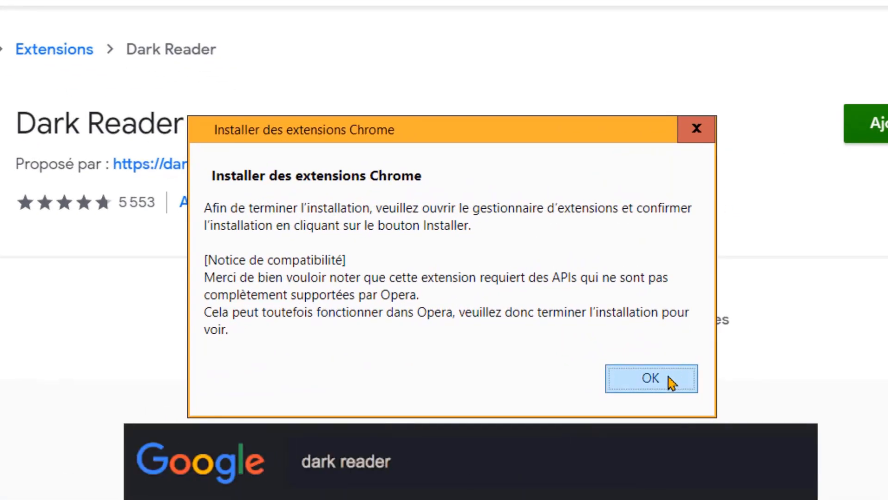
pyautogui.click(651, 378)
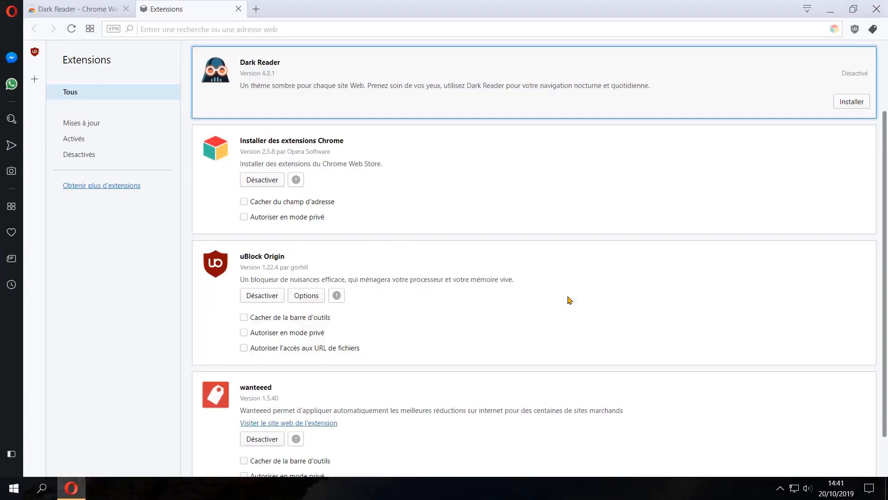
pyautogui.click(851, 102)
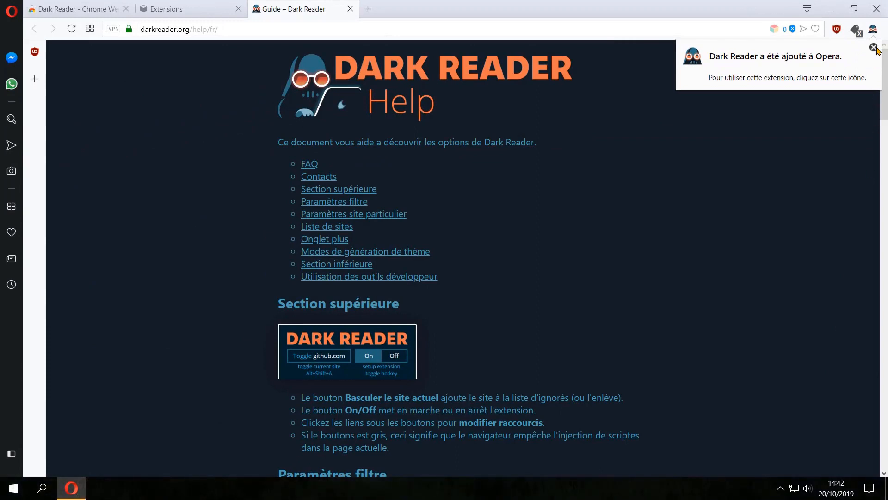
pyautogui.click(873, 46)
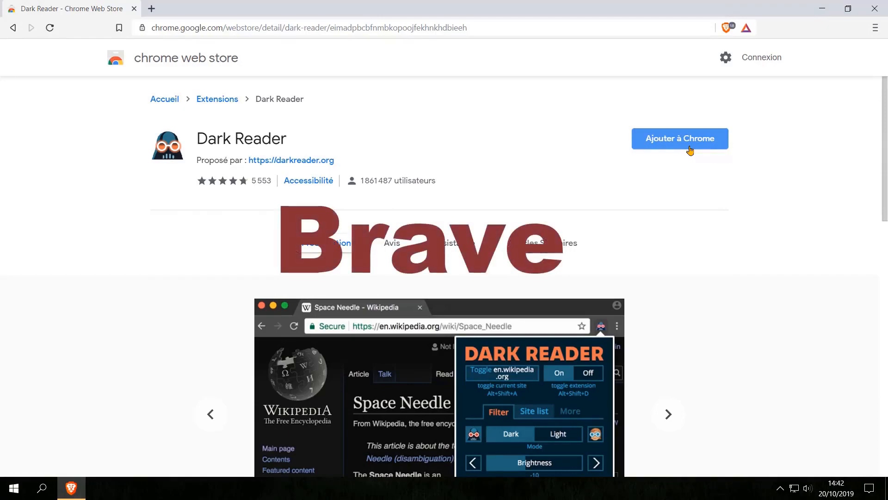
# Add Dark Reader to Brave via 'Ajouter à Chrome' and 'Ajouter l'extension'
pyautogui.click(679, 138)
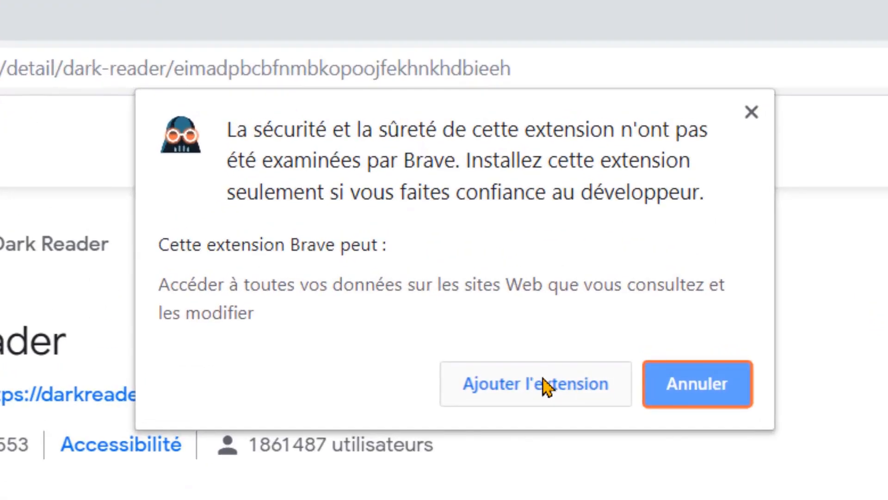
pyautogui.click(535, 383)
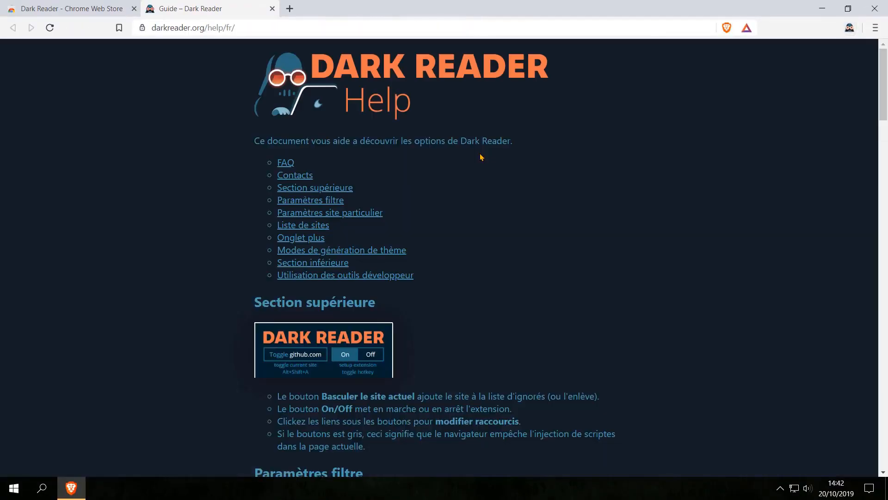
pyautogui.moveTo(874, 8)
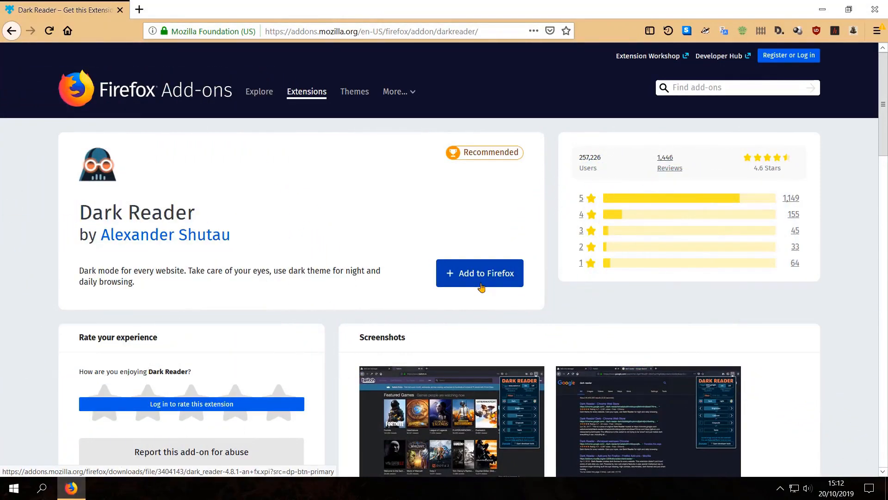
# Add Dark Reader to Firefox, granting permissions and allowing it in private browsing windows
pyautogui.click(479, 273)
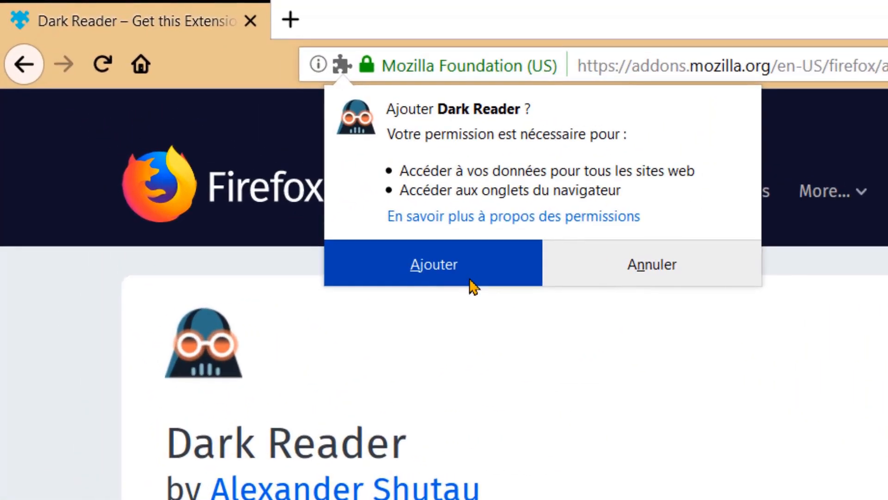
pyautogui.click(434, 264)
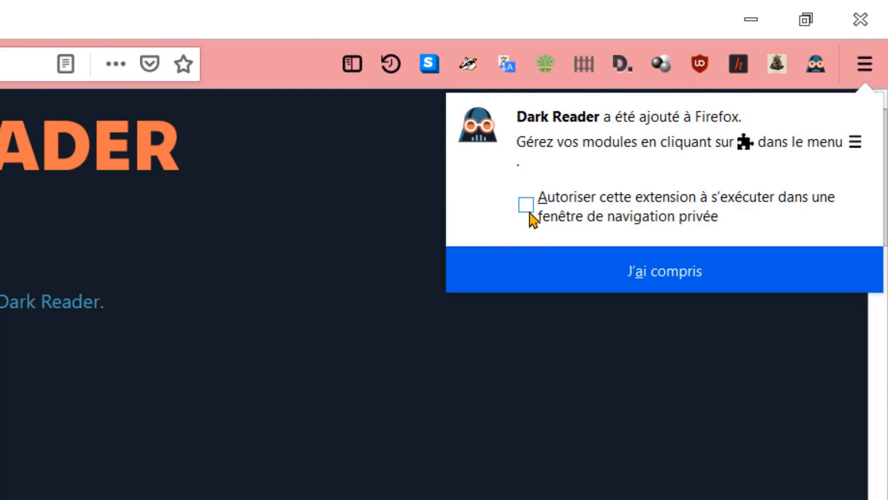
pyautogui.click(526, 204)
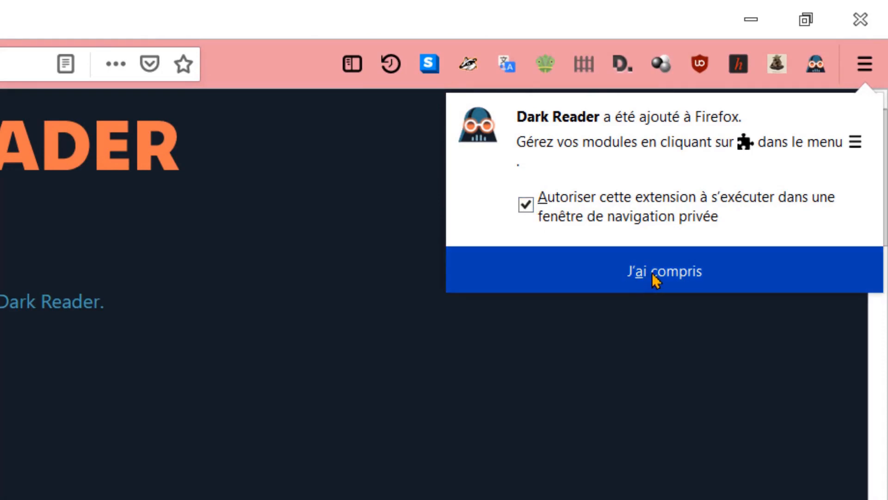
pyautogui.click(665, 271)
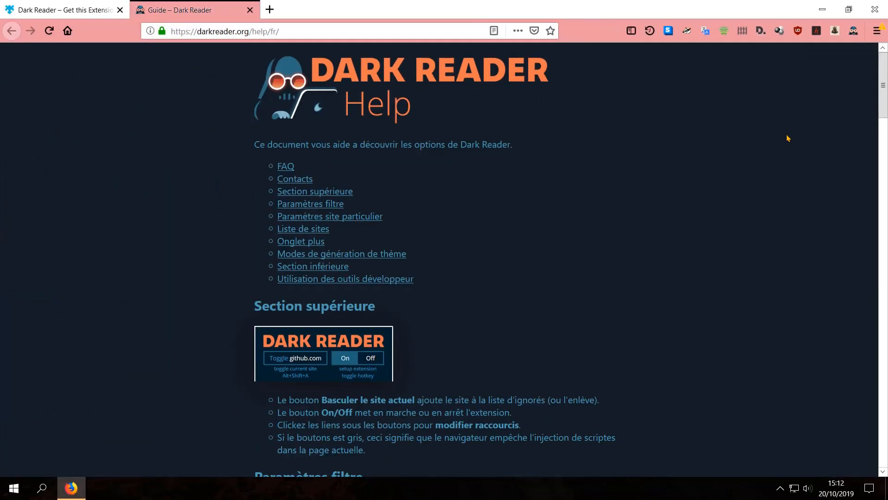
pyautogui.click(875, 10)
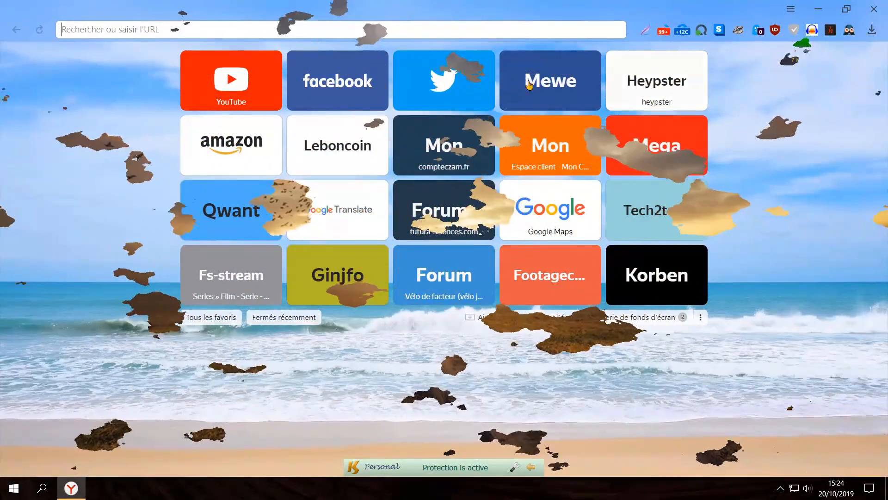
# Open YouTube and switch Dark Reader to 'Marche' from its toolbar panel
pyautogui.click(231, 80)
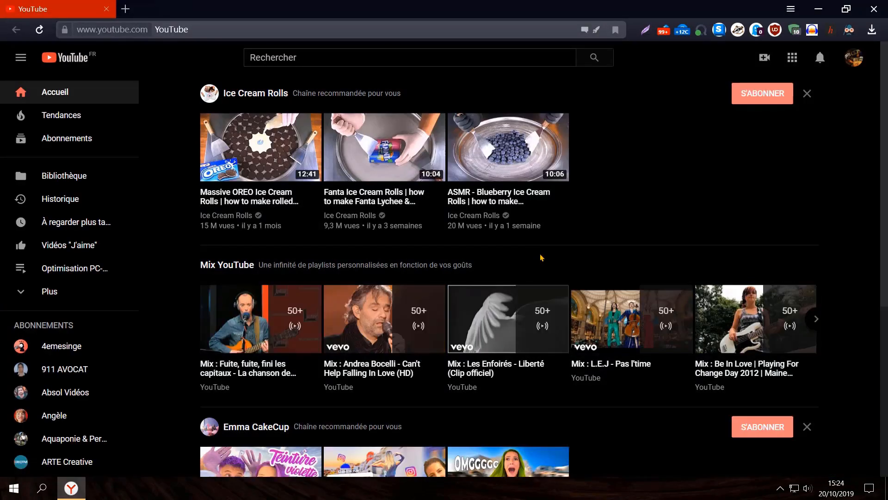
pyautogui.moveTo(848, 29)
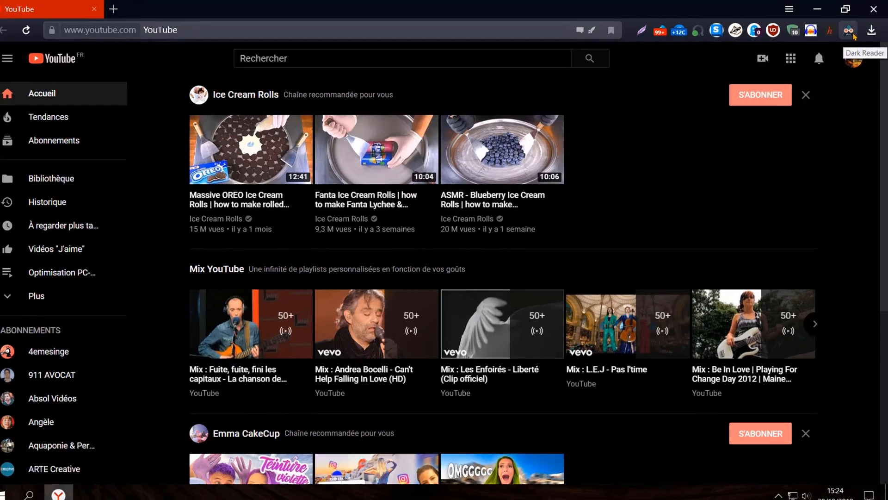
pyautogui.click(847, 29)
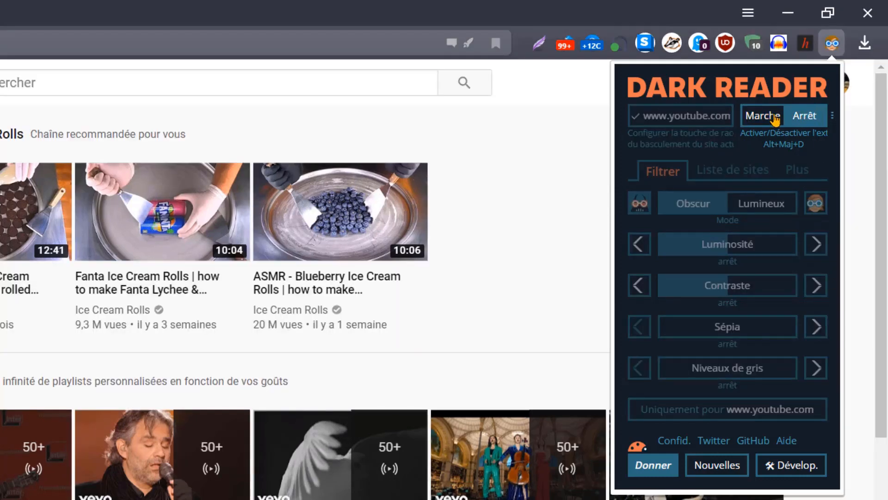
pyautogui.click(762, 115)
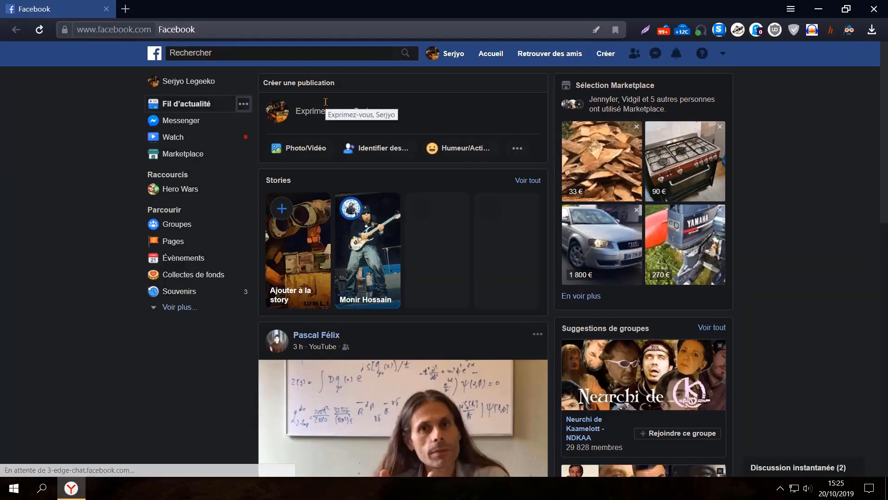
# Scroll through the Facebook, Twitter, MeWe and heypster feeds shown in dark theme
pyautogui.scroll(-3)
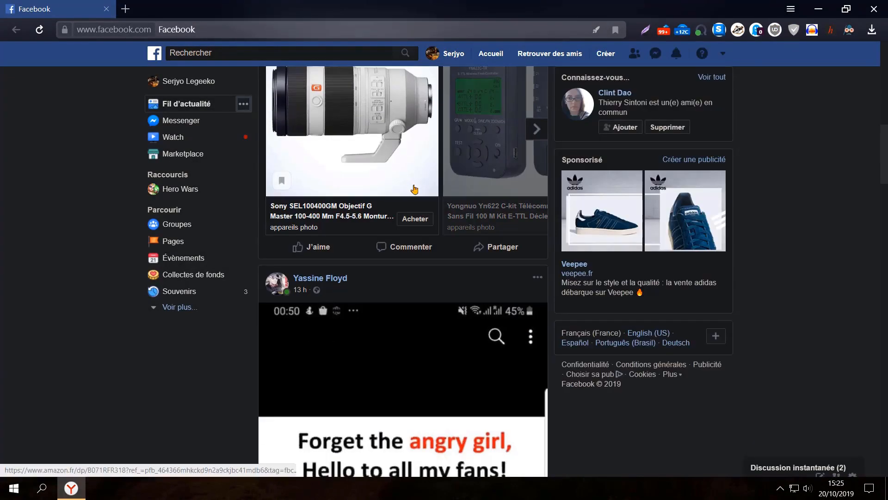
pyautogui.scroll(-3)
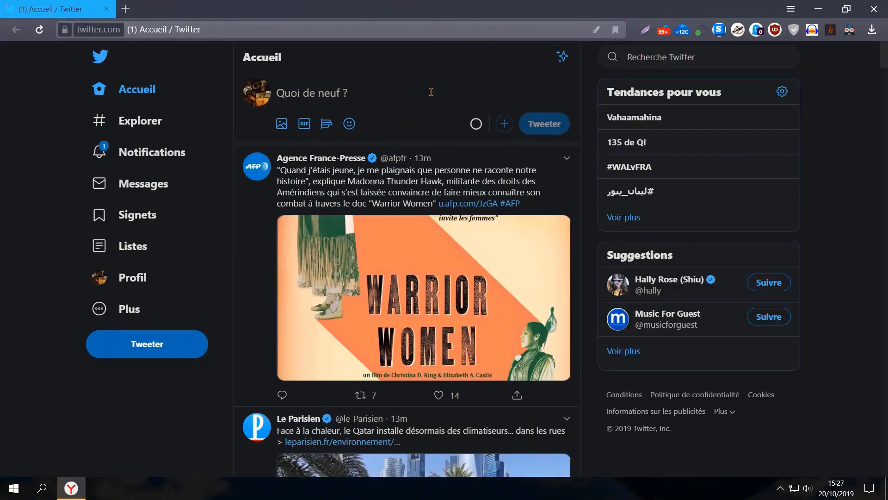
pyautogui.scroll(-3)
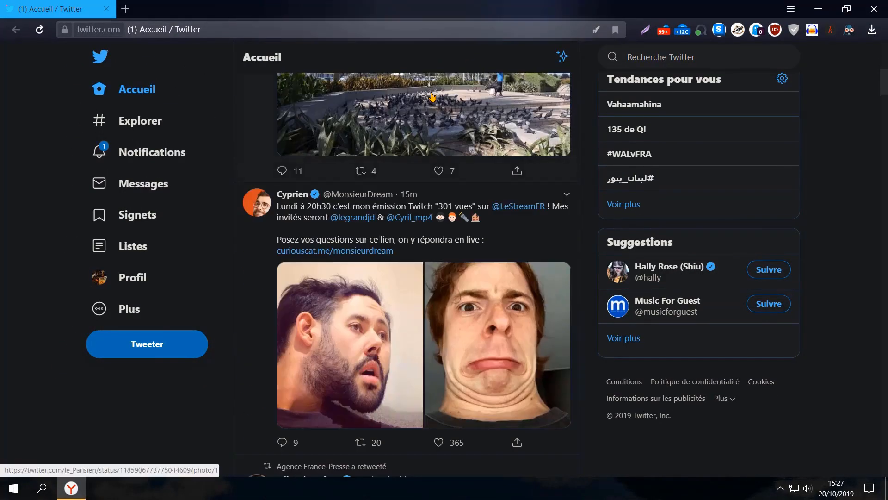
pyautogui.scroll(-3)
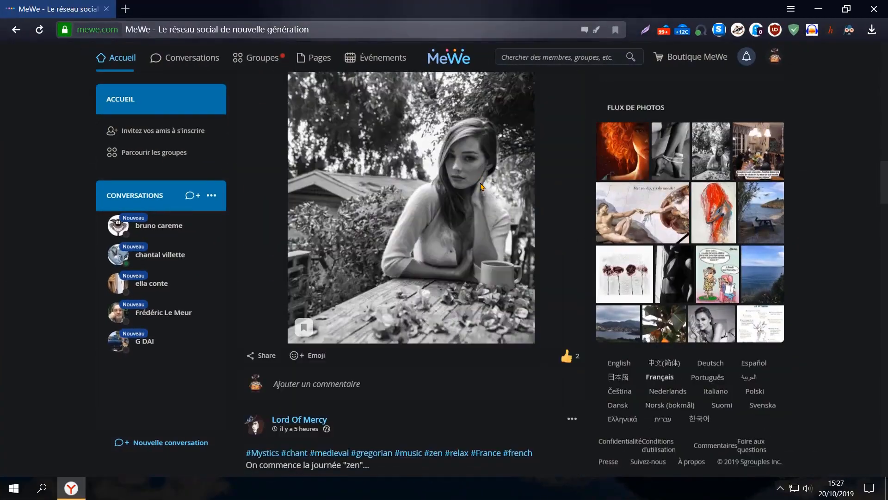
pyautogui.scroll(-3)
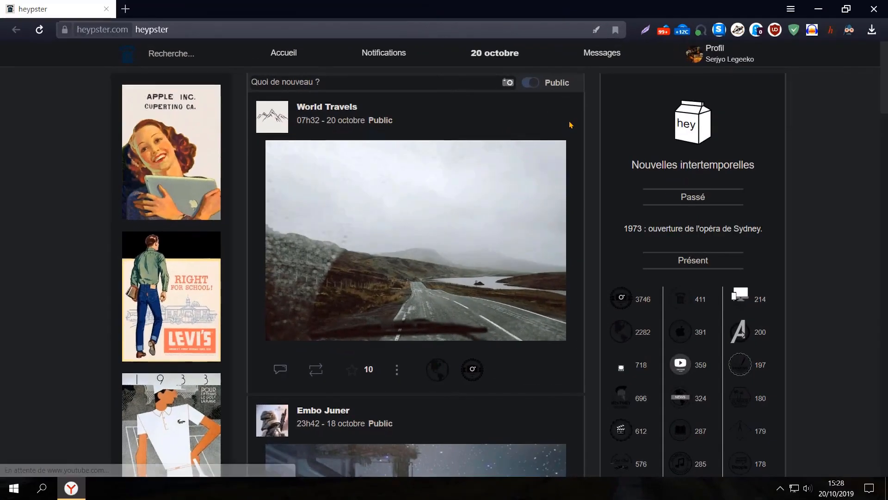
pyautogui.scroll(-3)
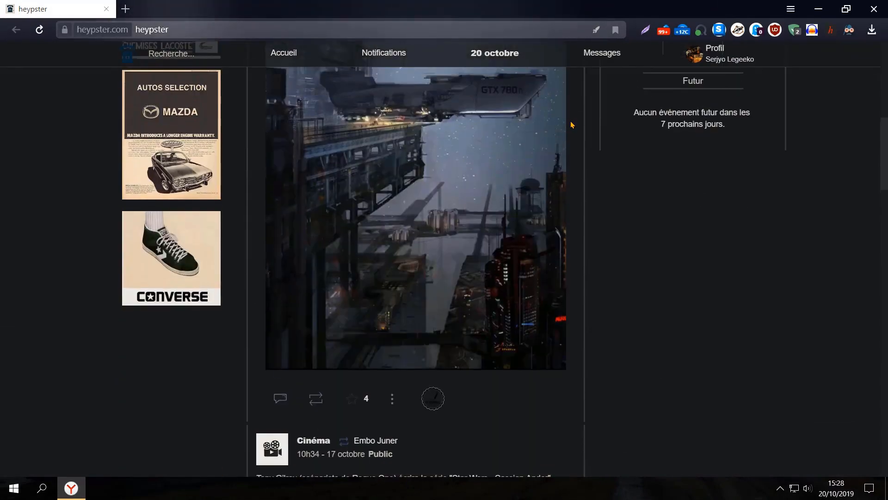